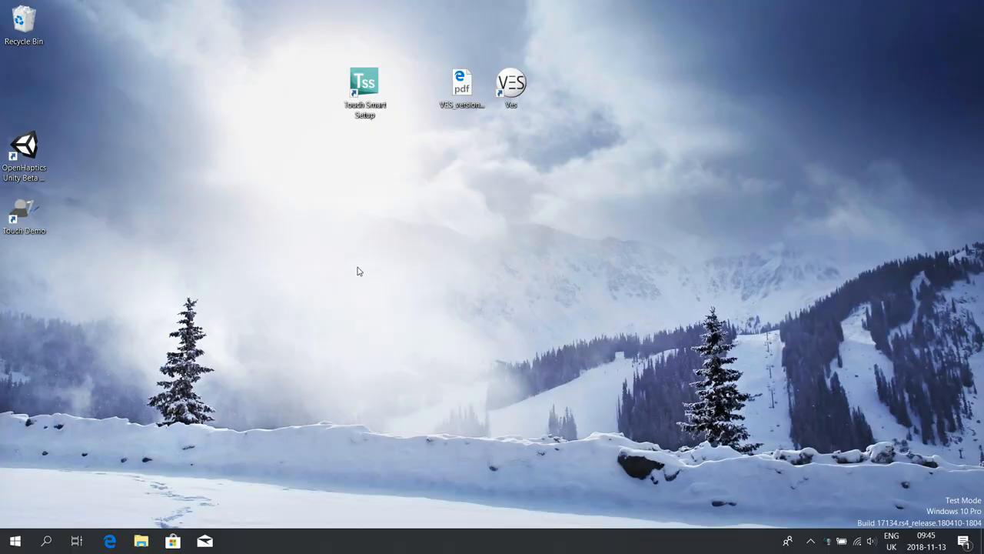
mouse_move(375, 198)
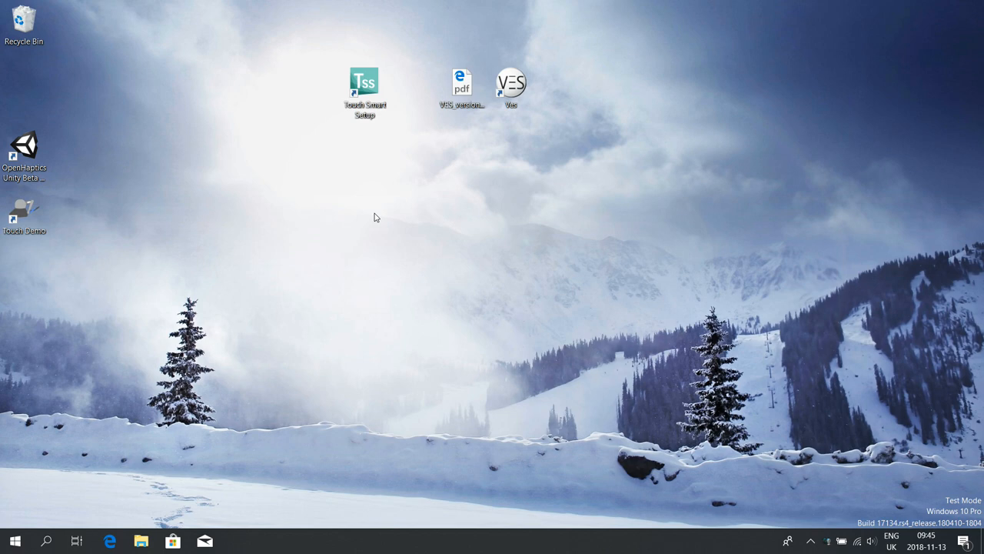
mouse_move(377, 198)
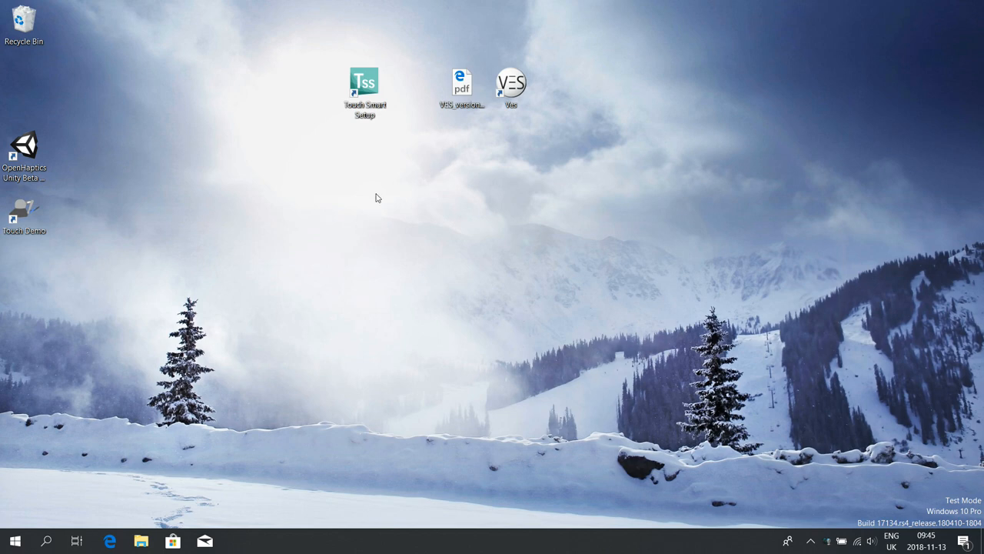
mouse_move(336, 154)
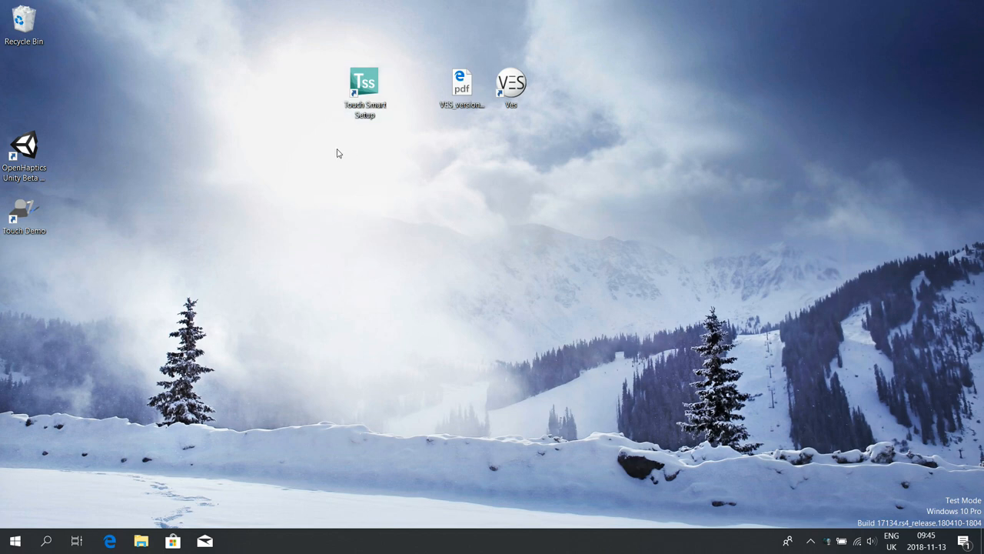
Step: Launch Touch Smart Setup from its desktop shortcut so it scans for the haptic device
left_click(364, 80)
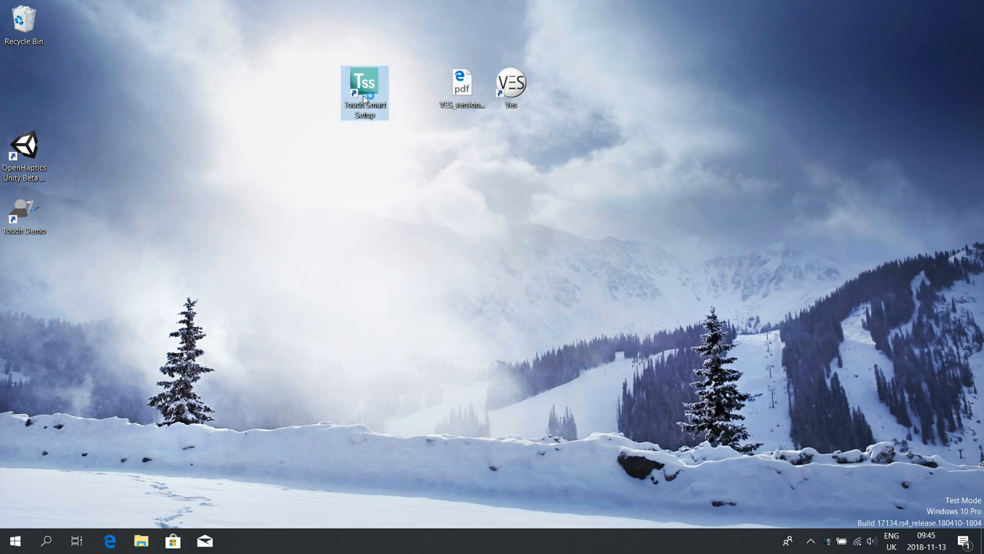
double_click(364, 92)
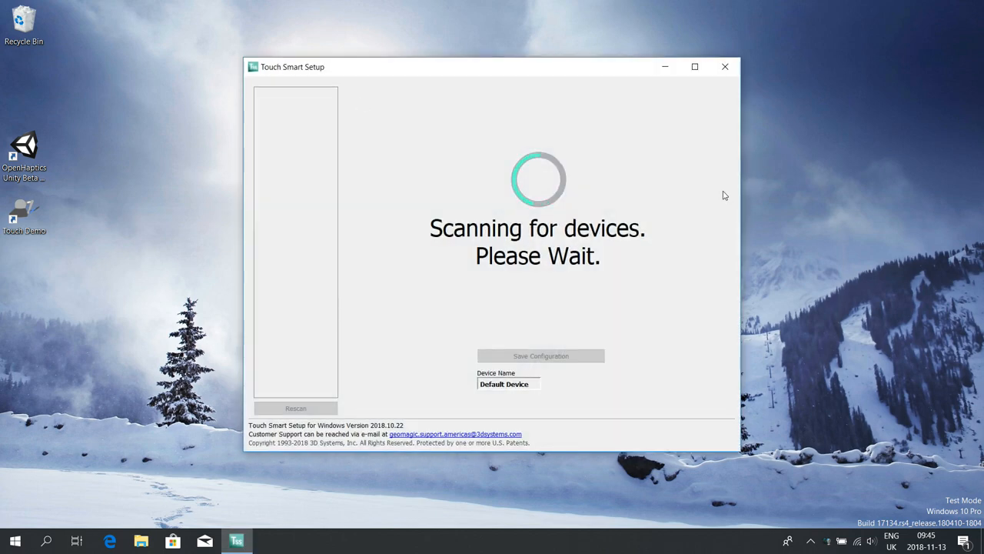
mouse_move(680, 208)
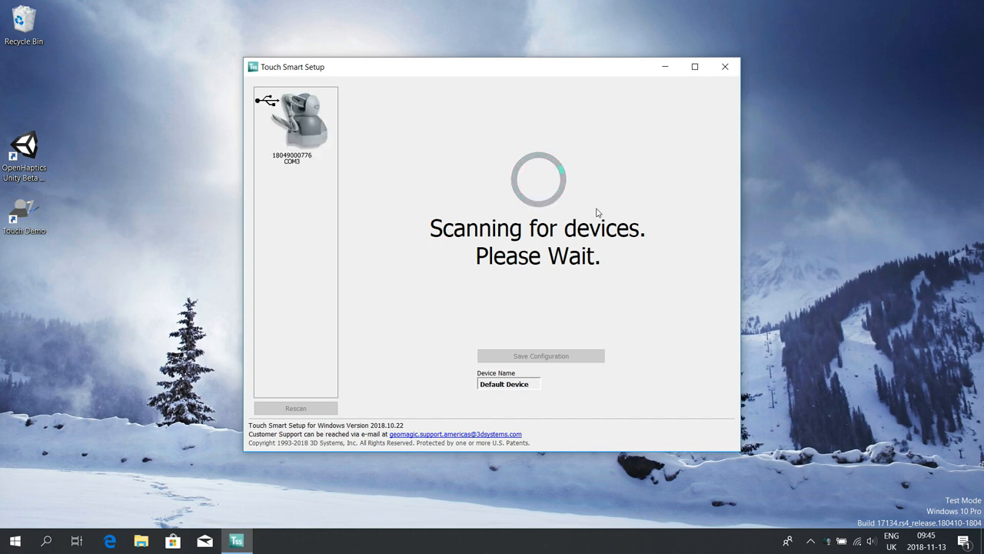
mouse_move(323, 292)
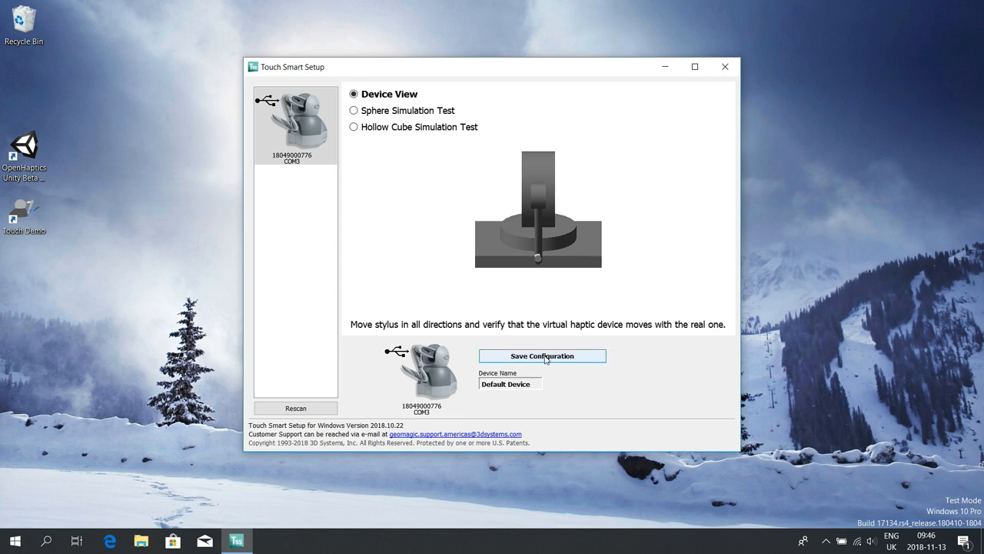
Step: Save the detected device's configuration, letting Touch Smart Setup close back to the desktop
left_click(541, 355)
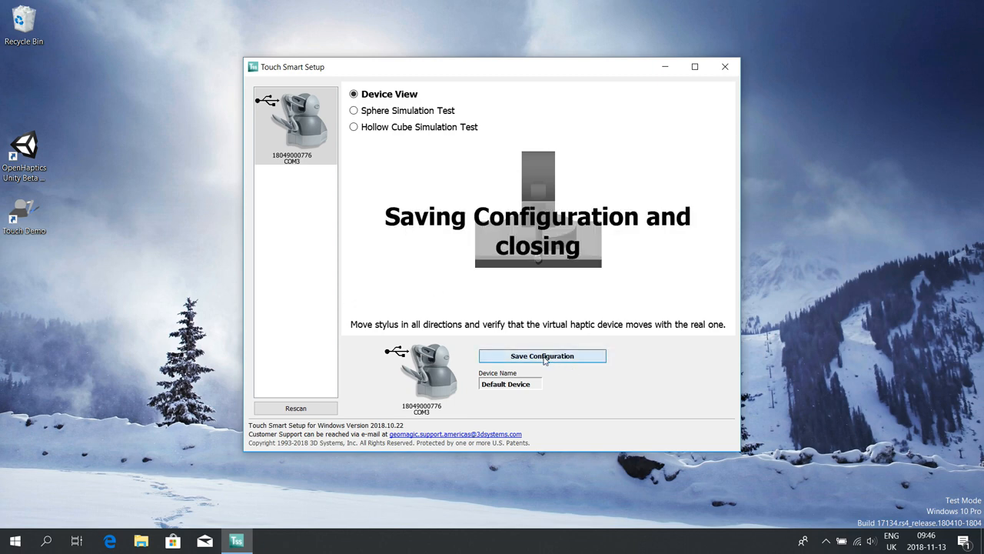
left_click(541, 355)
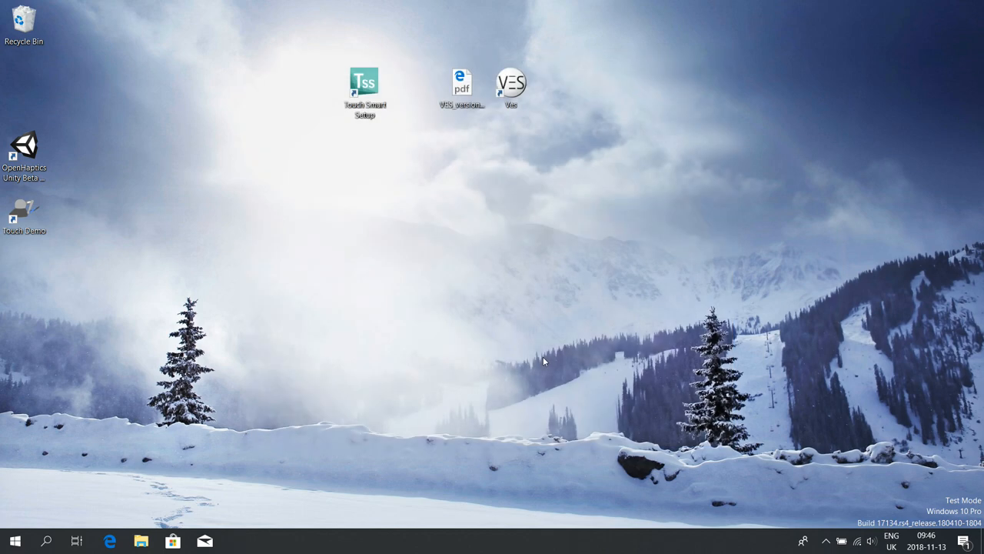
mouse_move(411, 301)
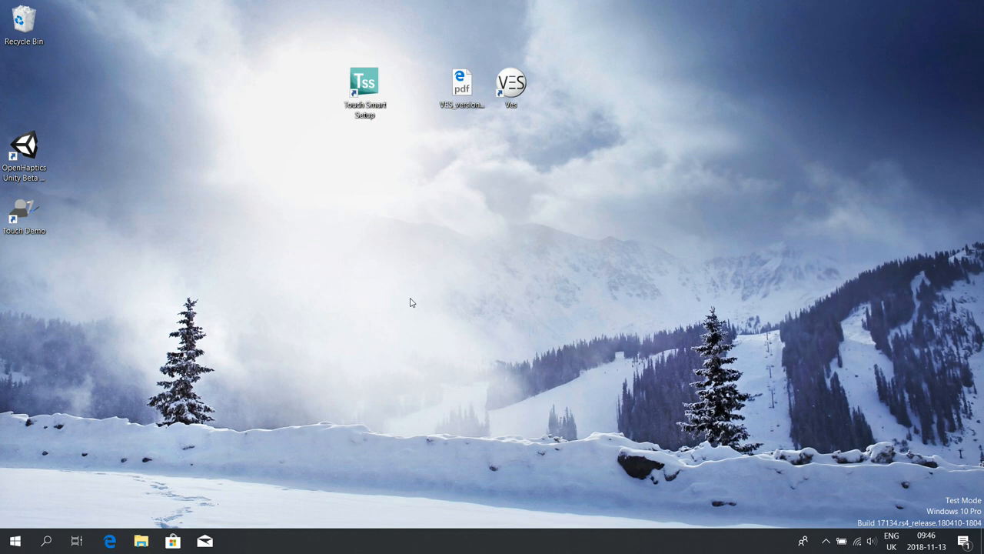
mouse_move(337, 191)
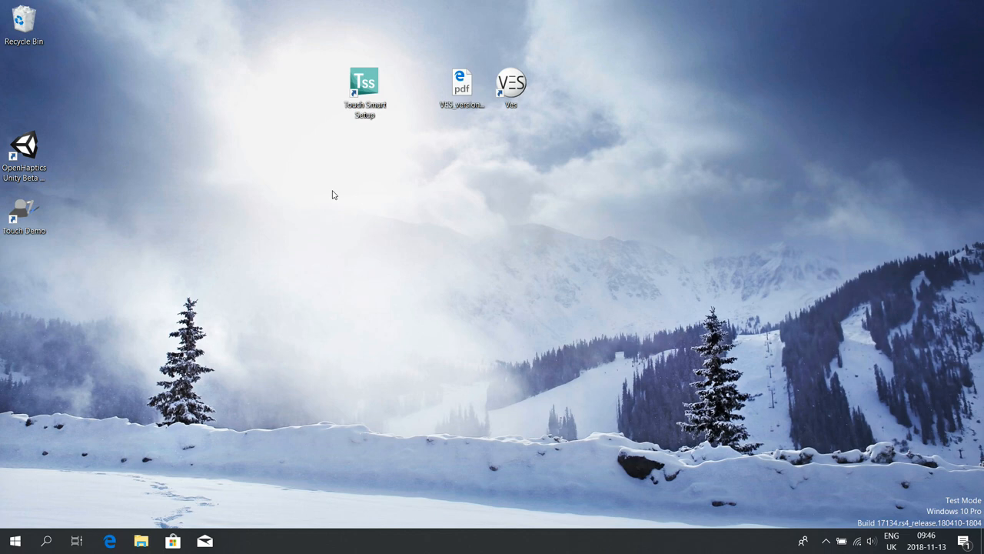
mouse_move(369, 178)
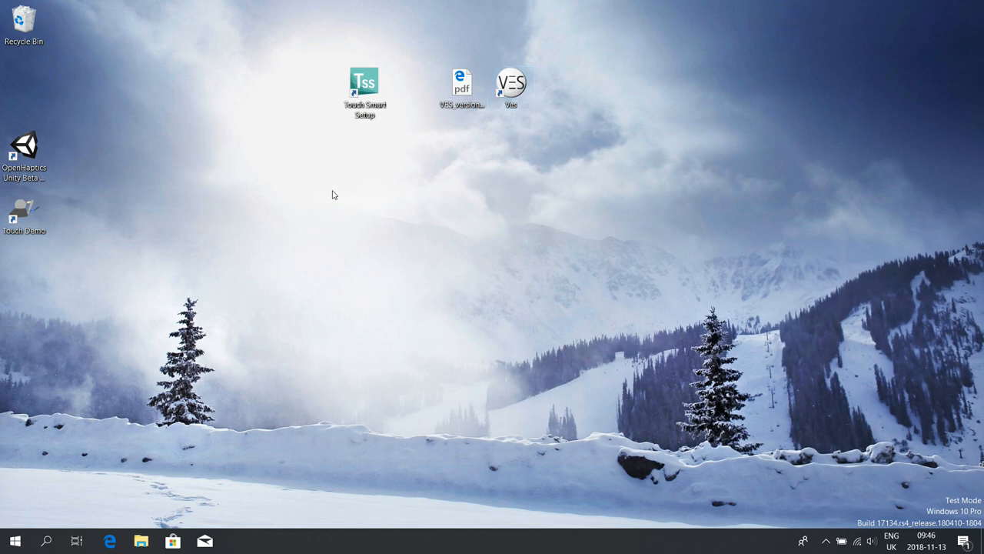
mouse_move(366, 179)
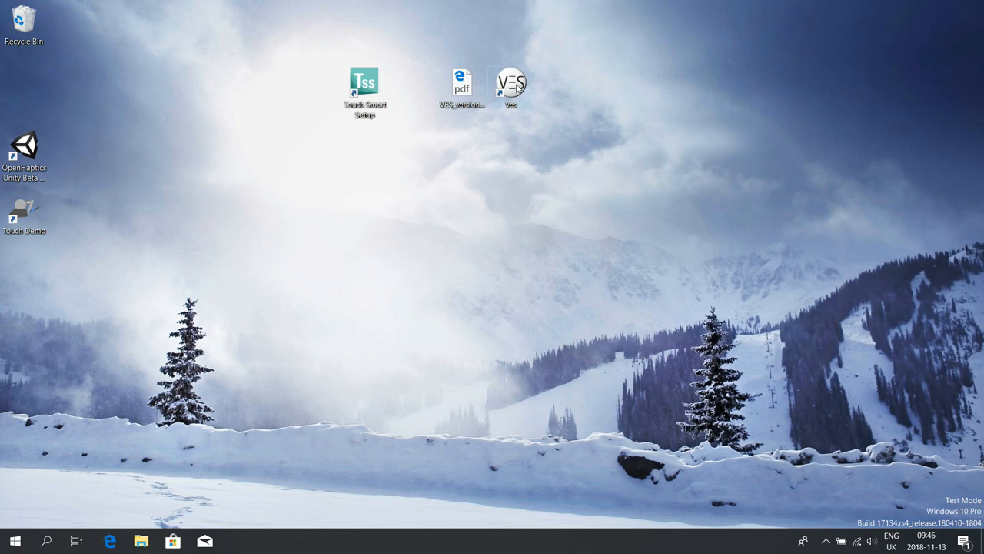
Step: Launch the VES launcher, select the Ves left ear free drilling scene and set display to Full Screen
double_click(510, 82)
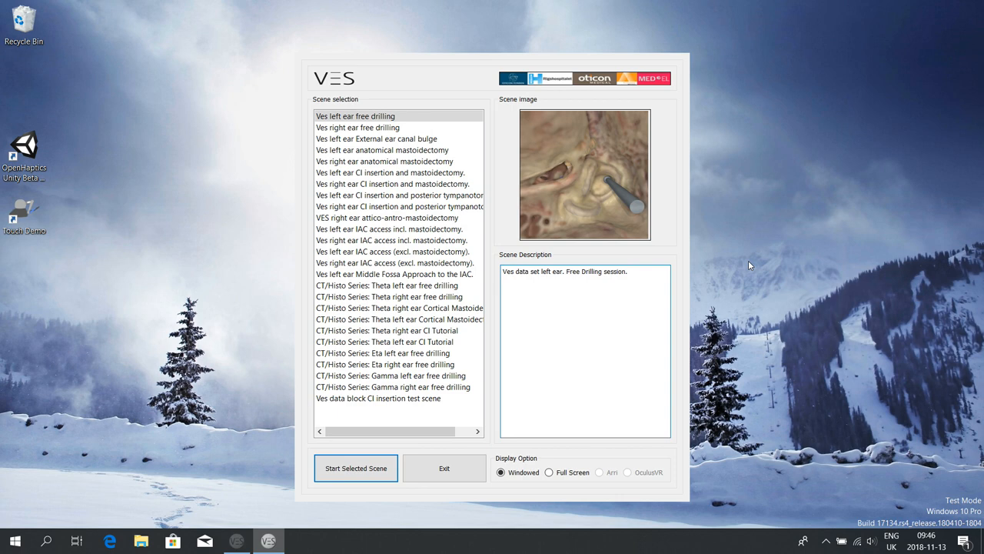
mouse_move(689, 264)
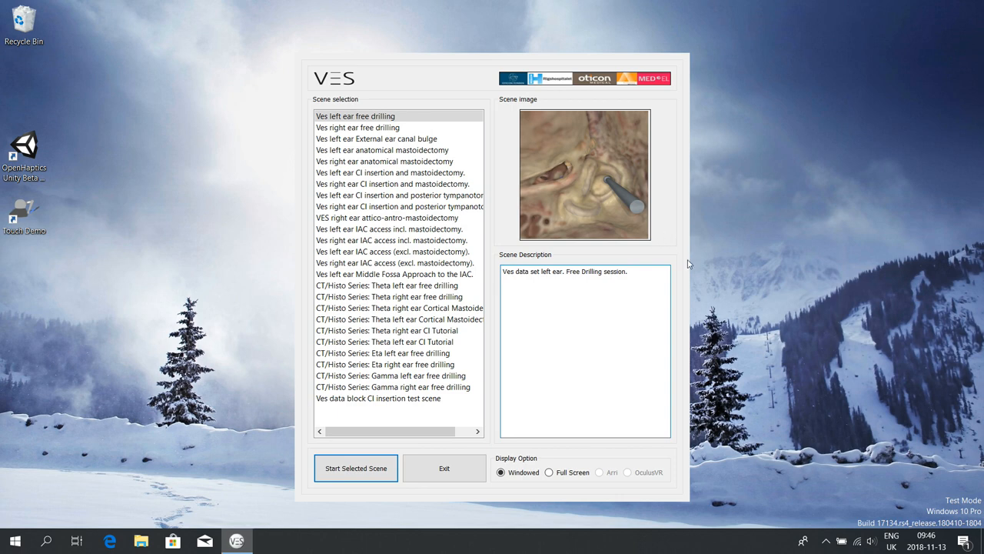
left_click(381, 150)
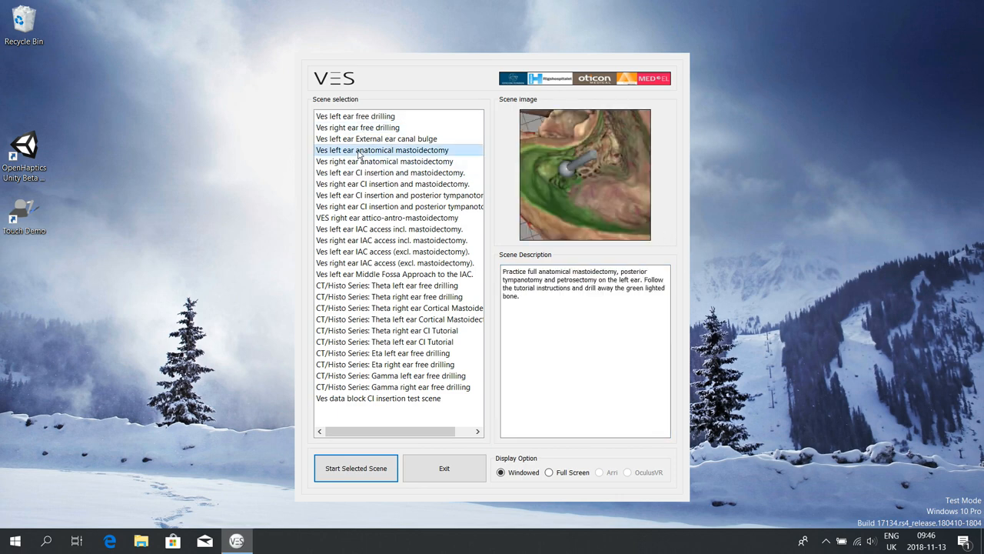
left_click(355, 115)
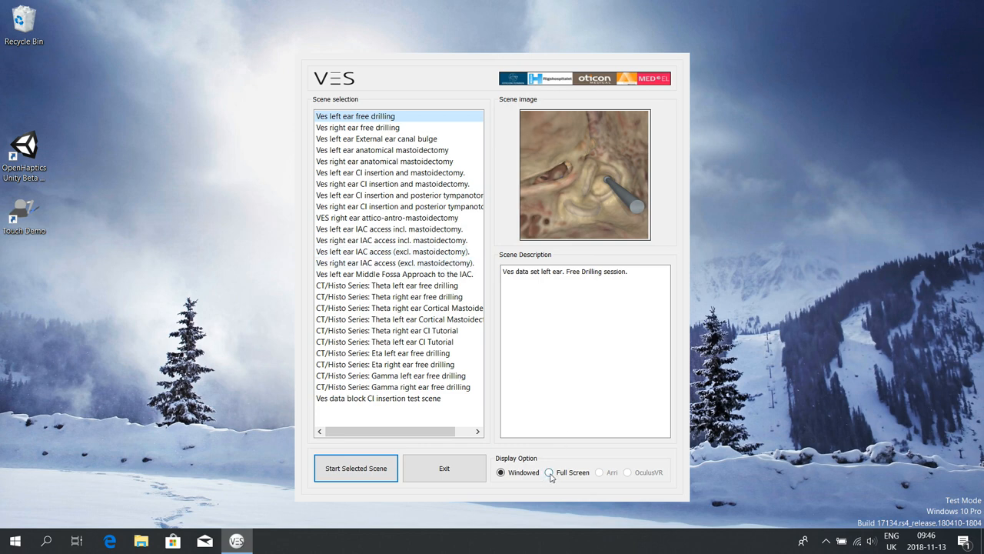
left_click(549, 472)
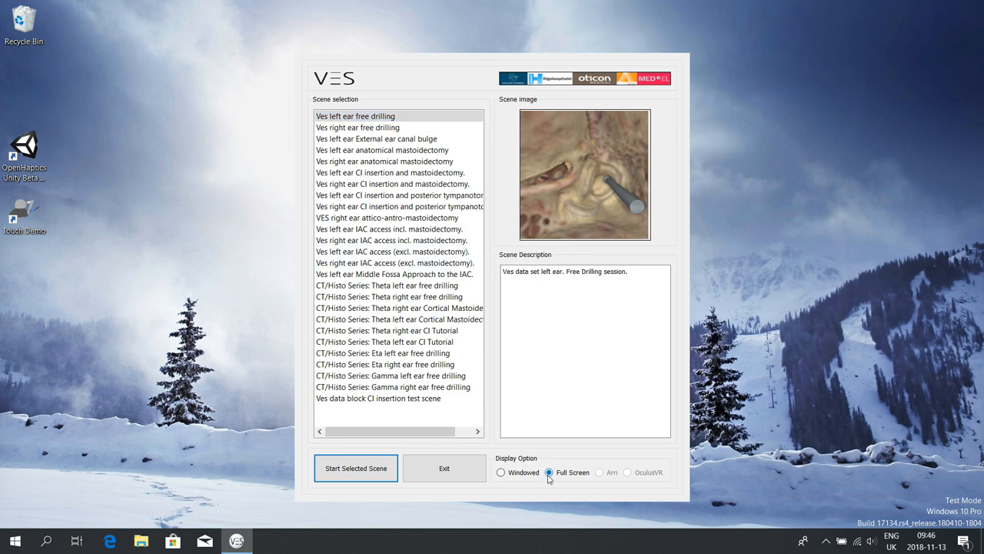